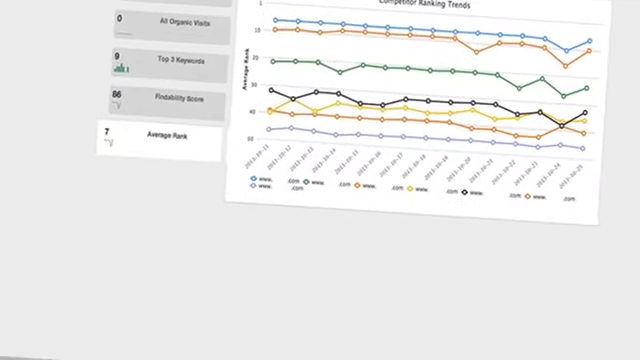
scroll("down", 3)
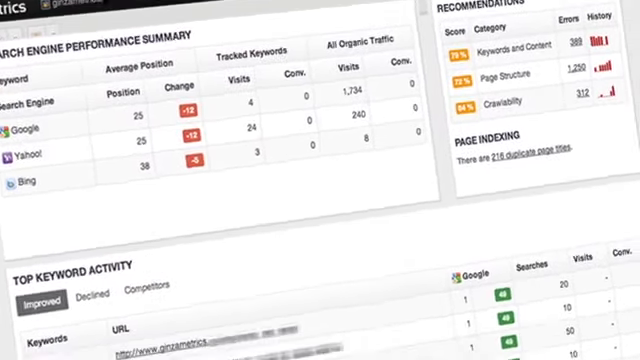
scroll("down", 3)
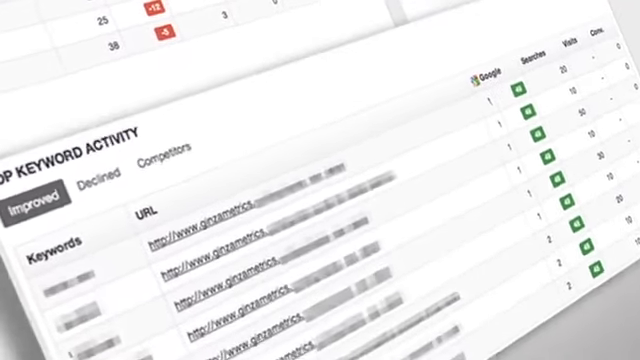